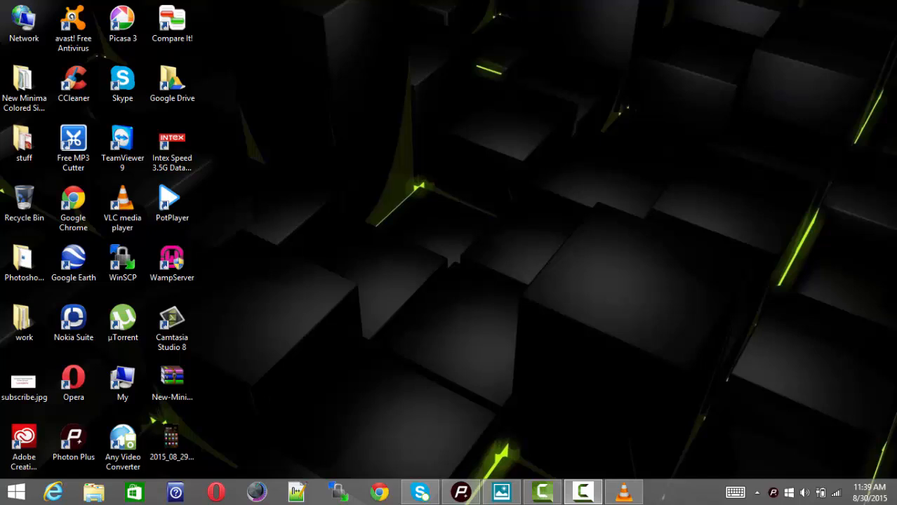
mouse_move(501, 314)
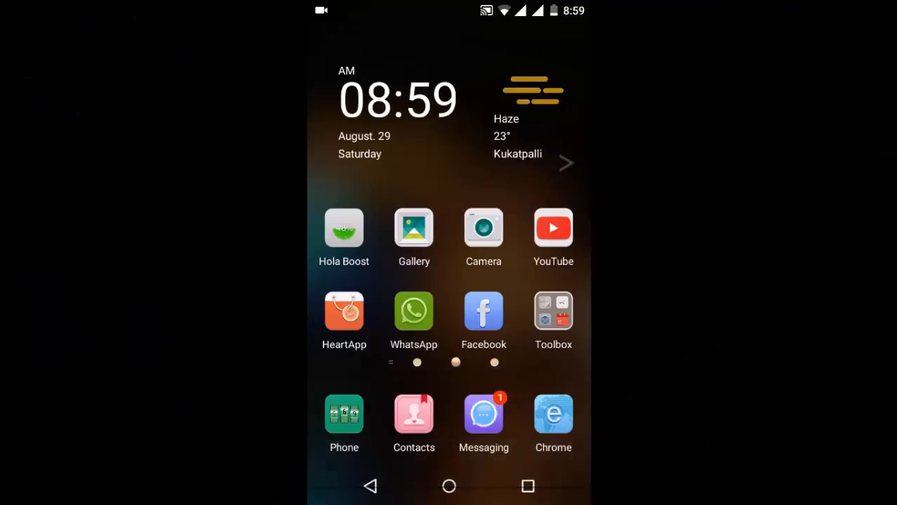
- Launch Settings from the Toolbox folder and scroll to the Personal section showing Accounts
left_click(554, 311)
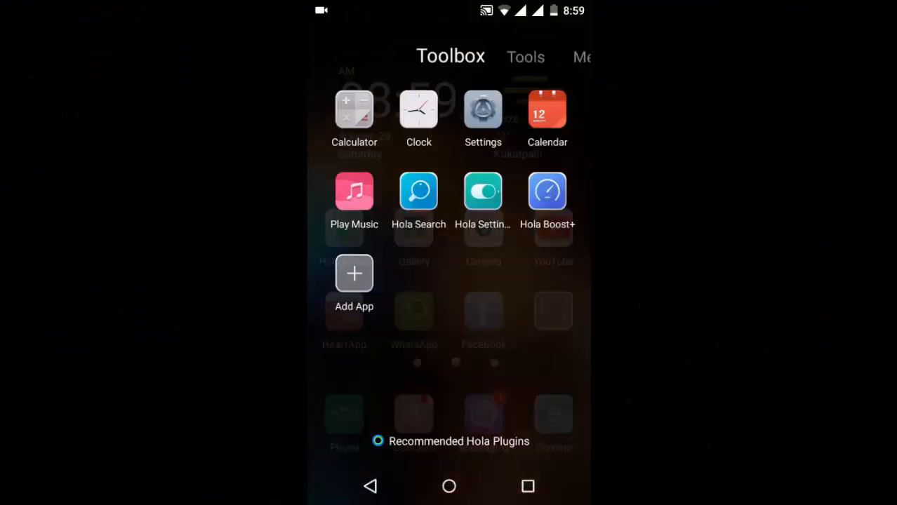
left_click(484, 112)
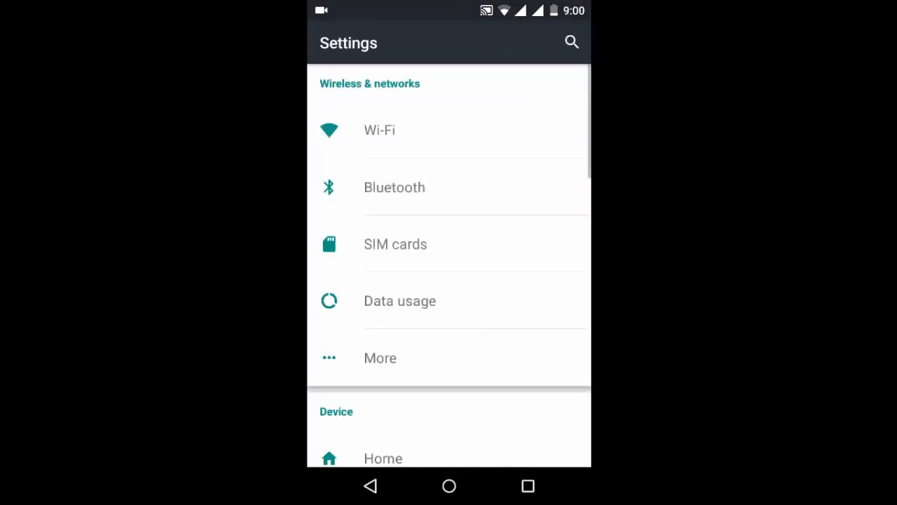
scroll("down", 3)
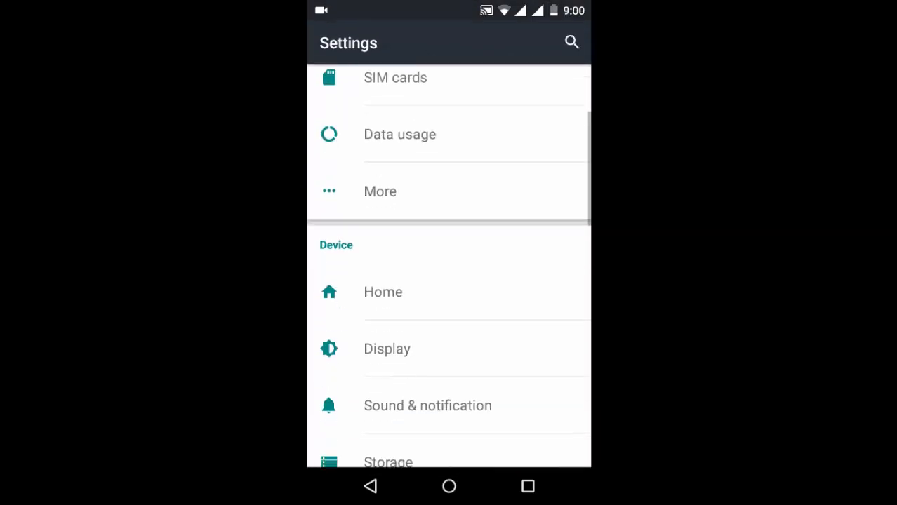
scroll("down", 3)
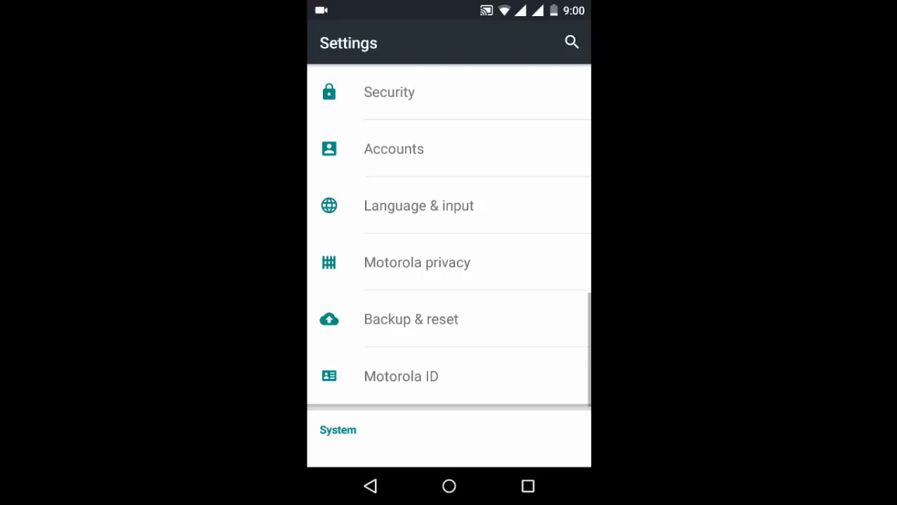
scroll("down", 3)
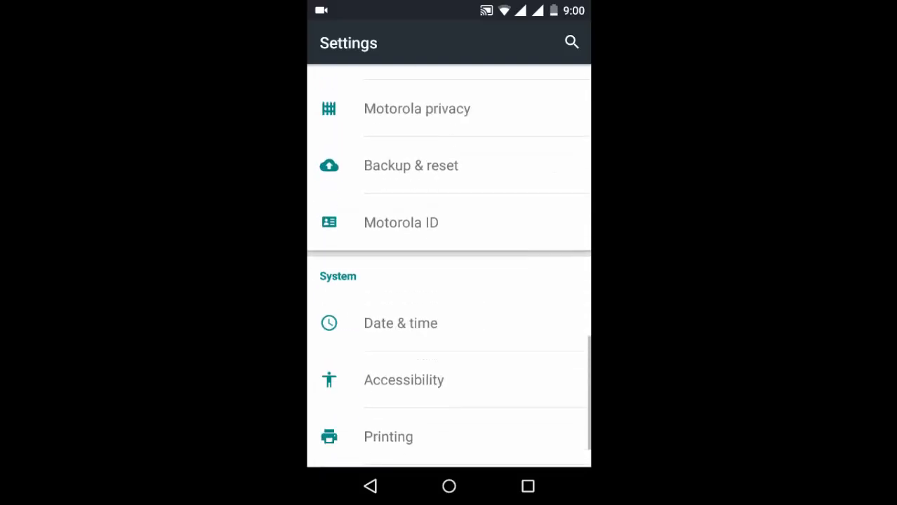
scroll("up", 3)
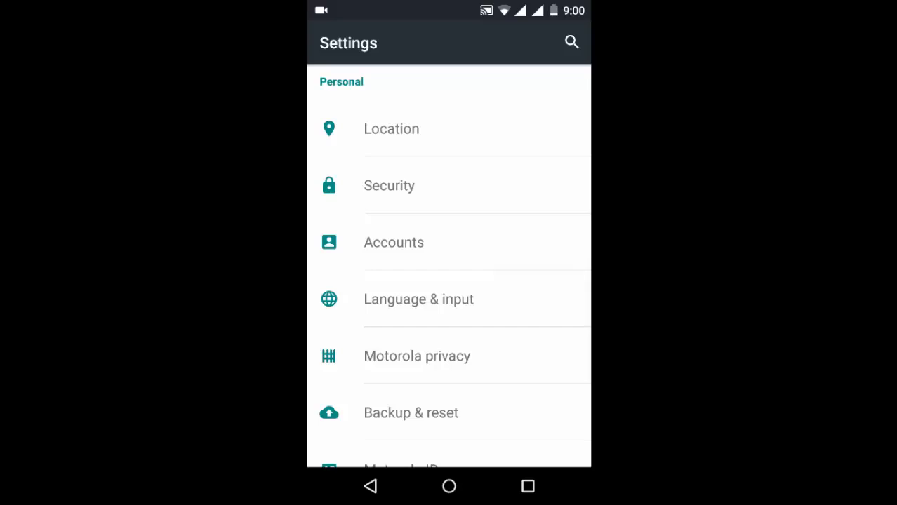
- Open Accounts, then the Google account's sync page listing App data, Calendar, Contacts, Gmail
left_click(394, 242)
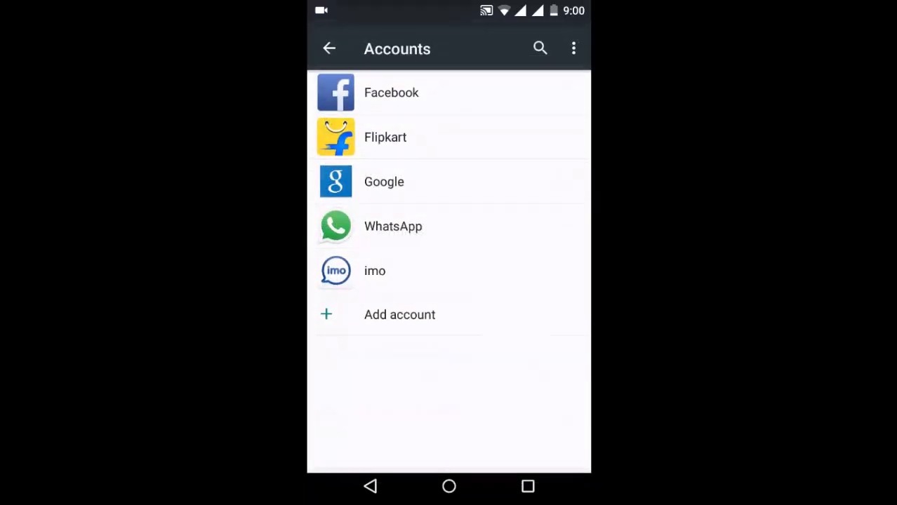
left_click(449, 176)
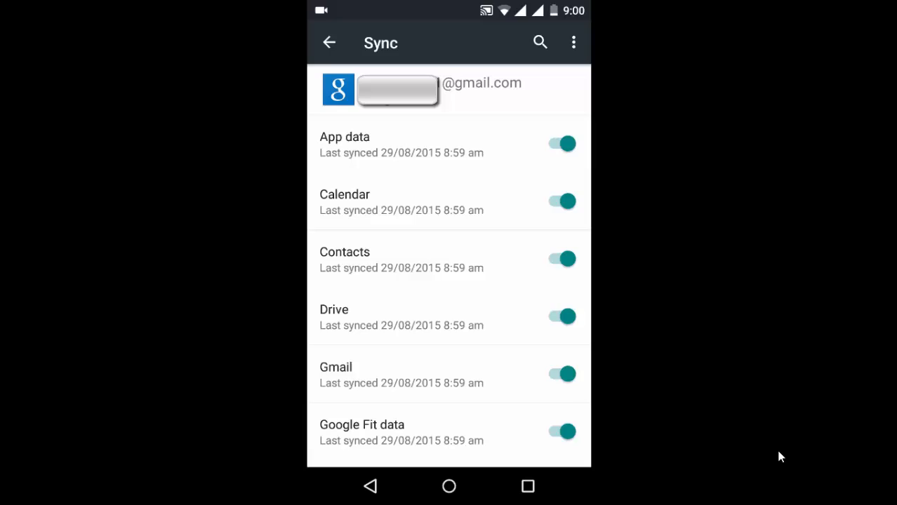
- Show the Google account's overflow menu with Sync now and Remove account
left_click(449, 460)
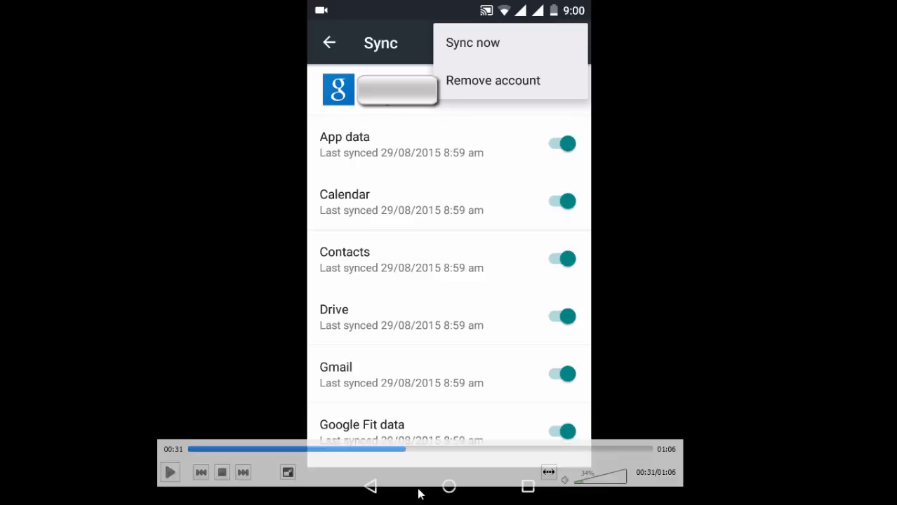
- Choose Remove account and confirm deleting the Google account from the phone
left_click(493, 80)
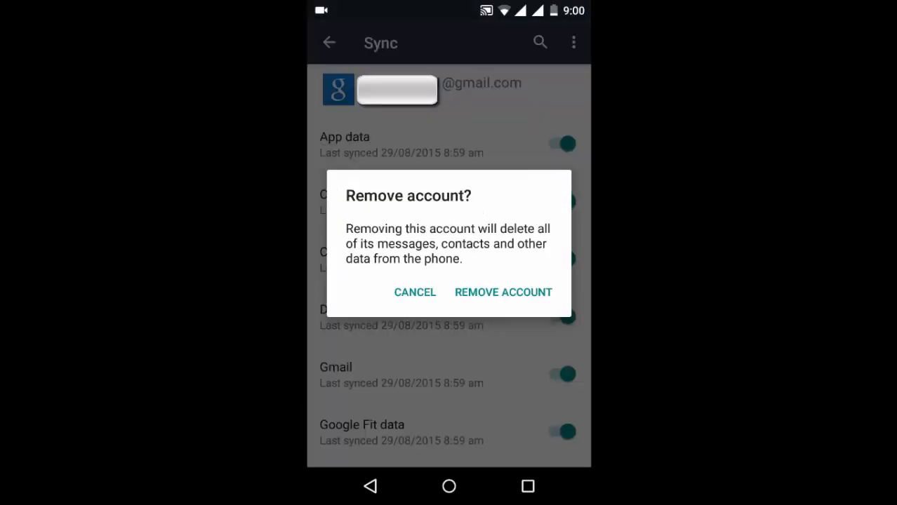
left_click(502, 292)
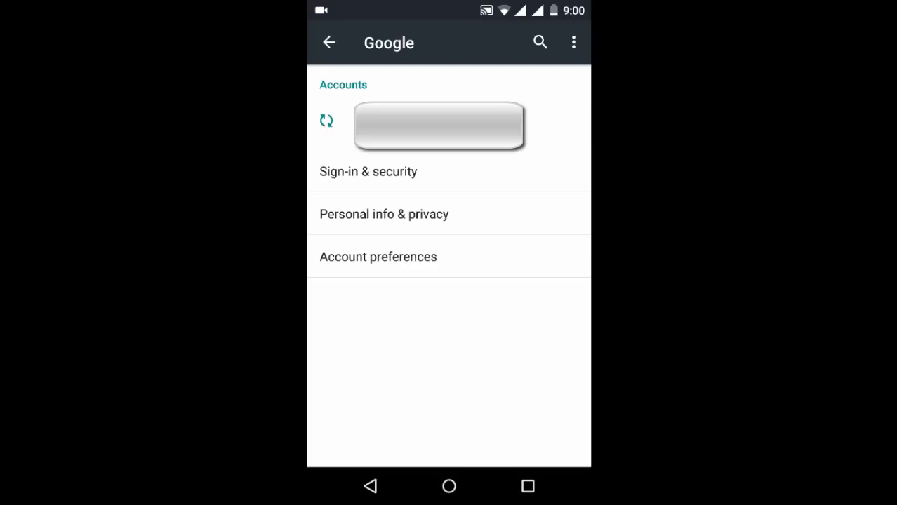